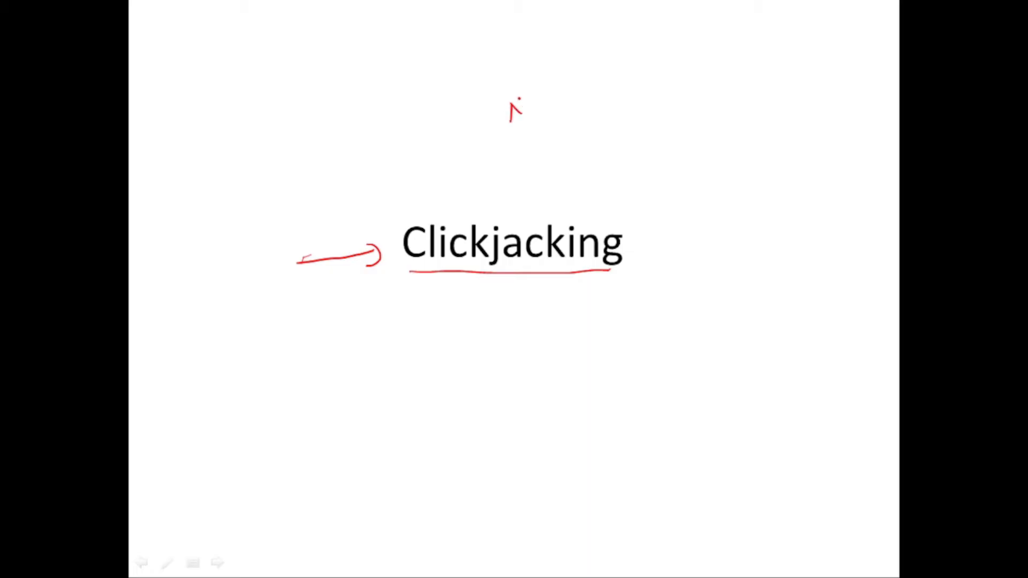
- Draw a red ink mark across the Clickjacking title slide
drag(505, 118, 577, 99)
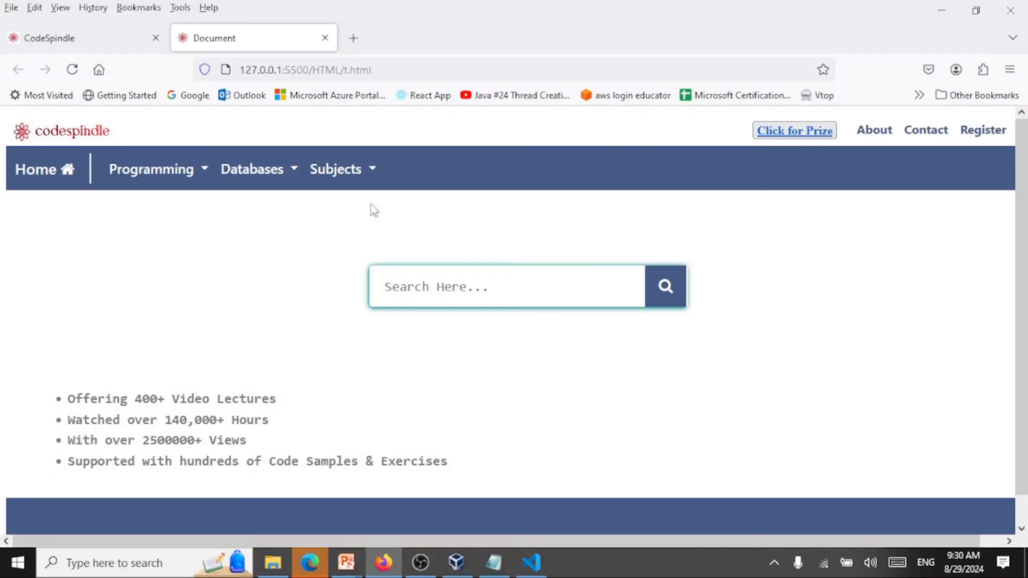
mouse_move(387, 332)
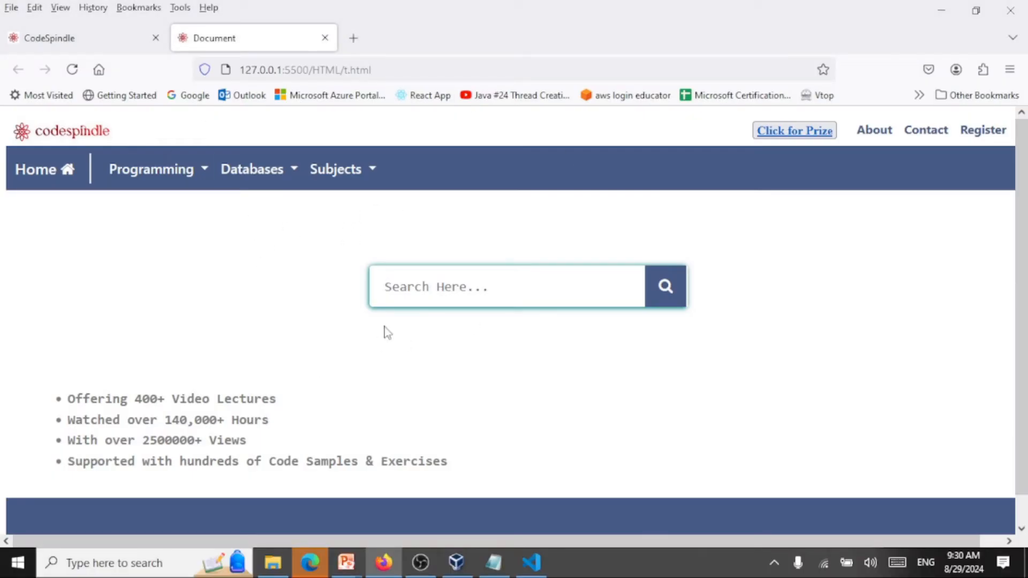
- Follow 'Click for Prize' to the fake login, highlight the heading, and focus Username and Password
click(251, 168)
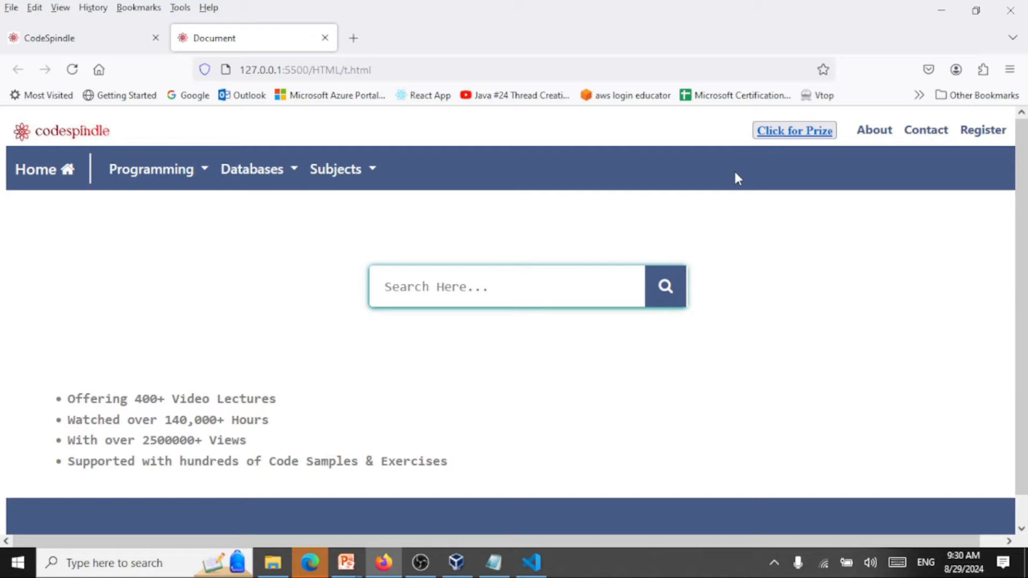
mouse_move(794, 129)
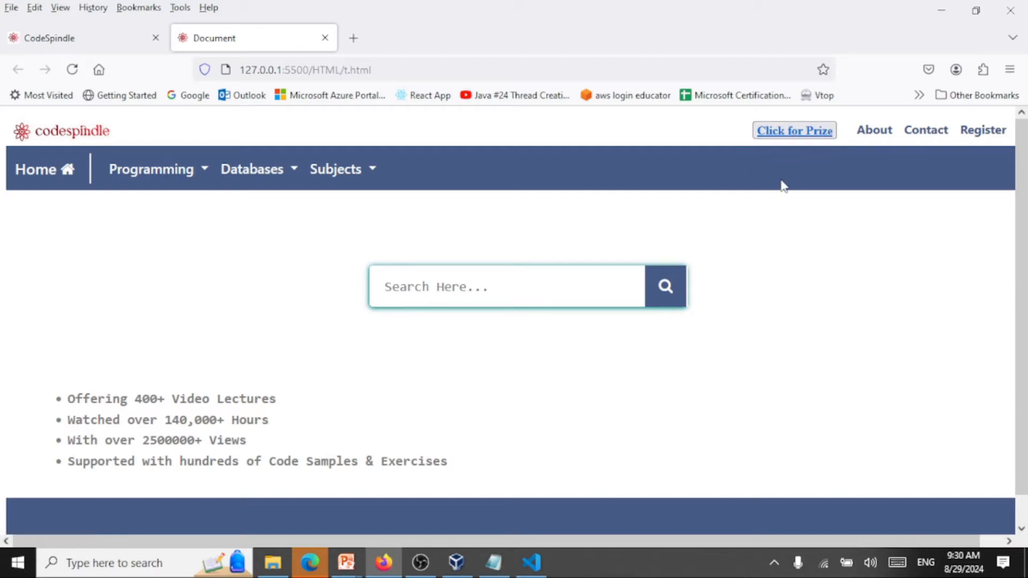
click(793, 129)
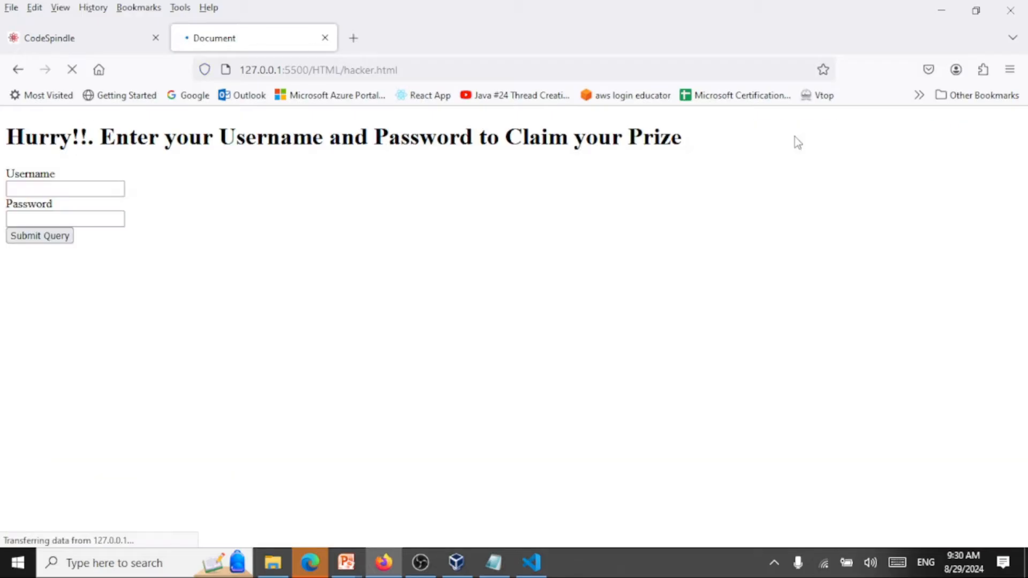
drag(164, 136, 499, 137)
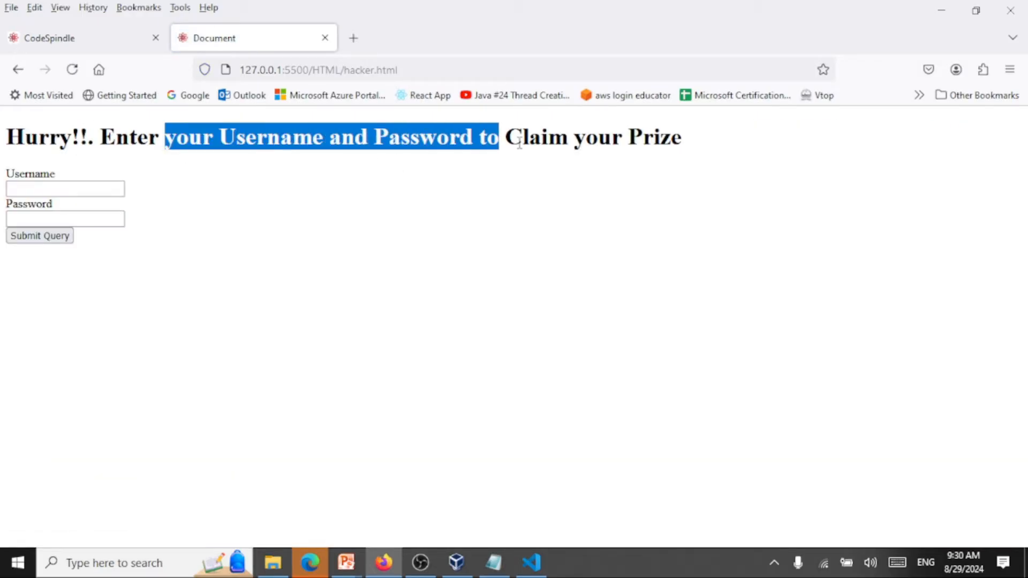
click(64, 189)
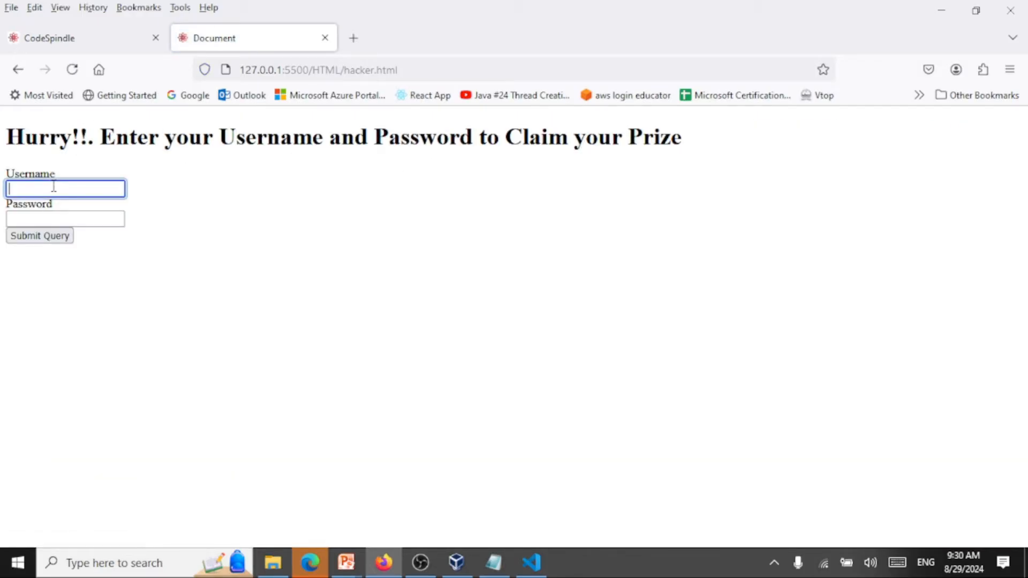
click(64, 218)
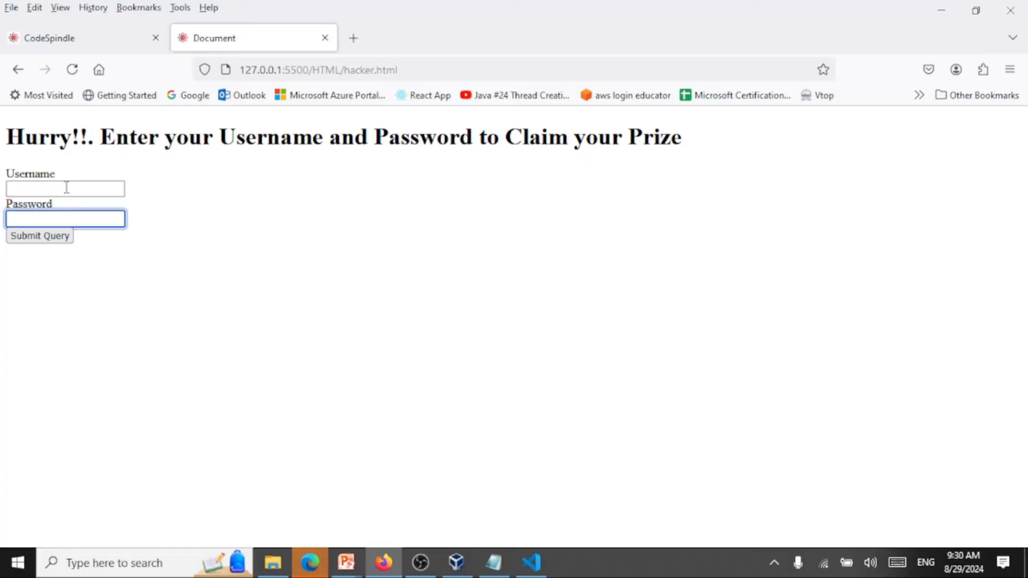
- Go back to the framed CodeSpindle page and reopen the fake login, focusing Password again
click(49, 38)
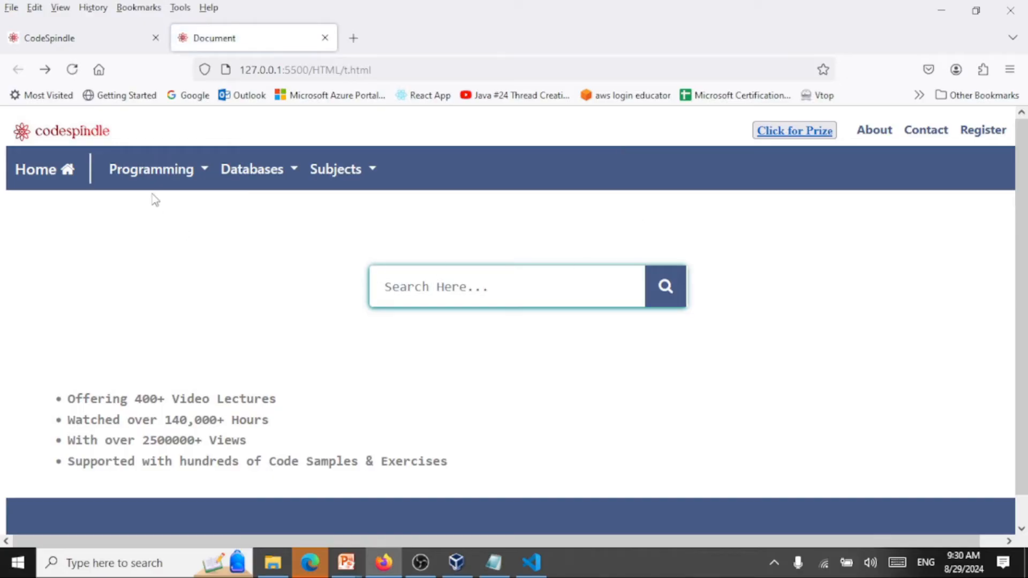
mouse_move(129, 149)
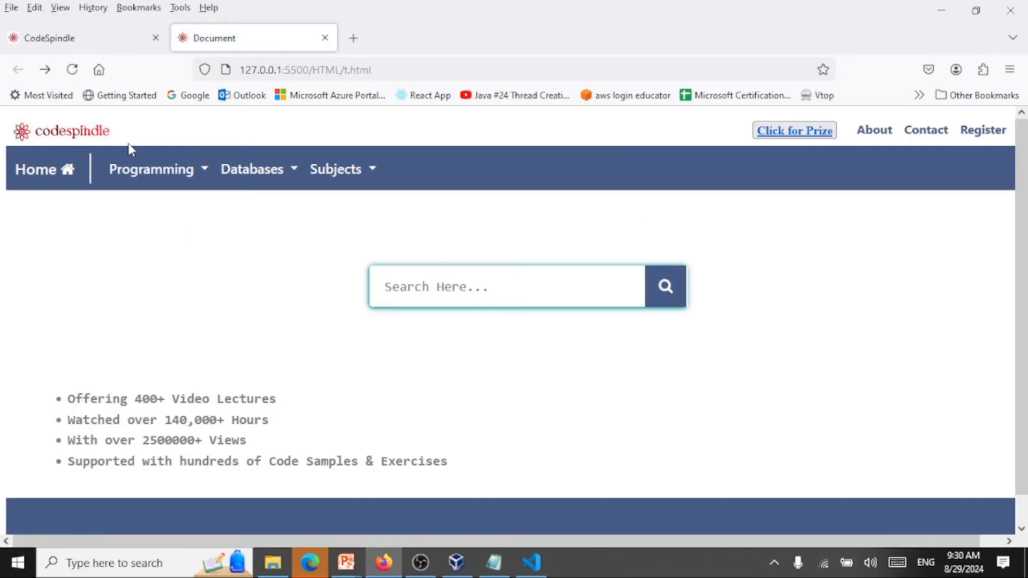
mouse_move(134, 150)
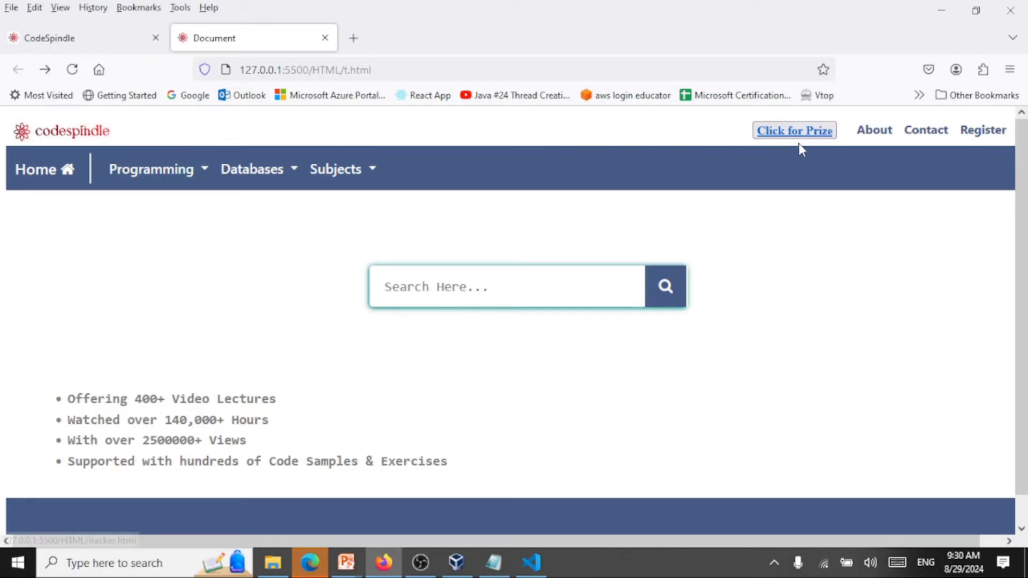
click(794, 130)
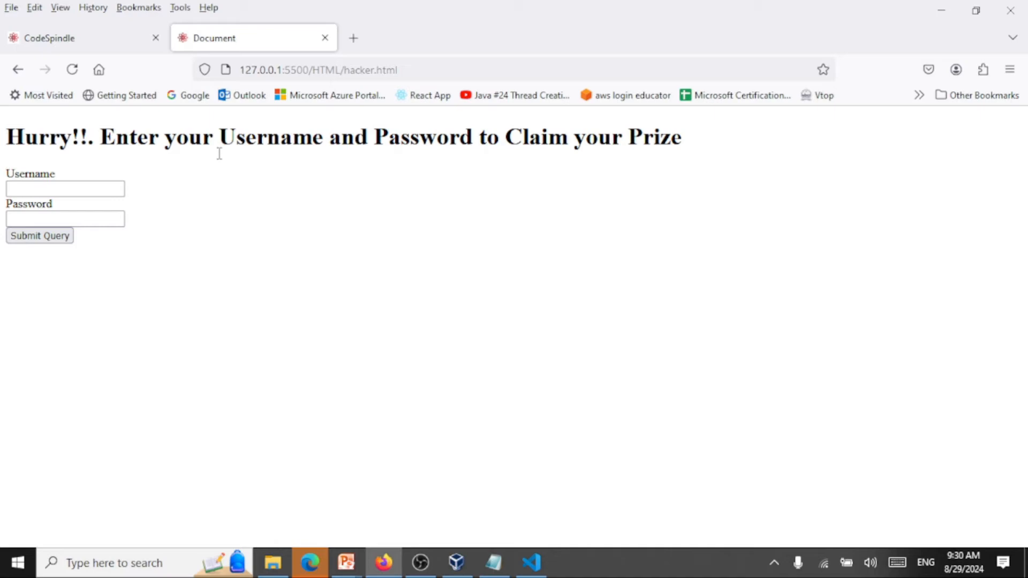
click(65, 218)
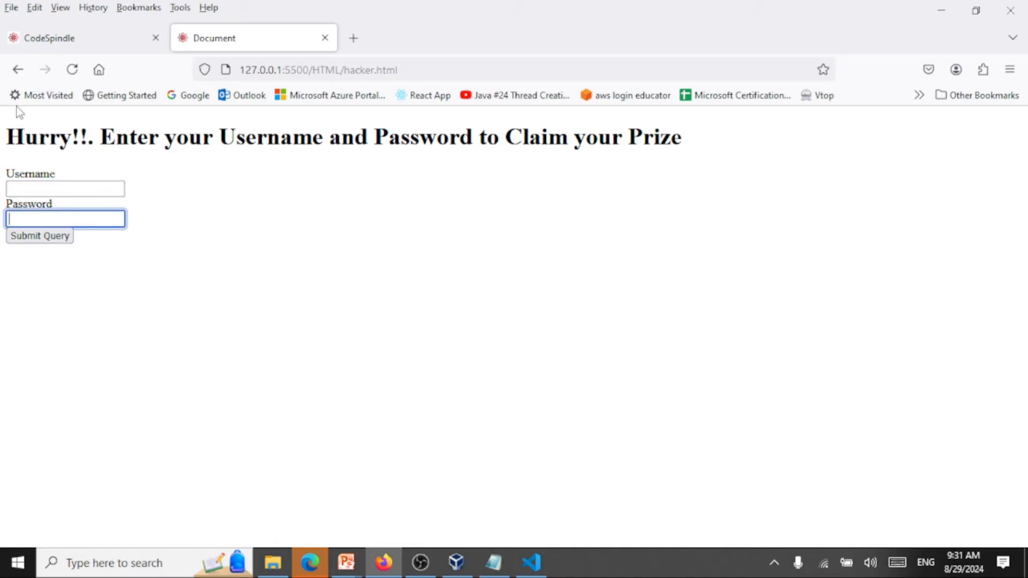
click(794, 130)
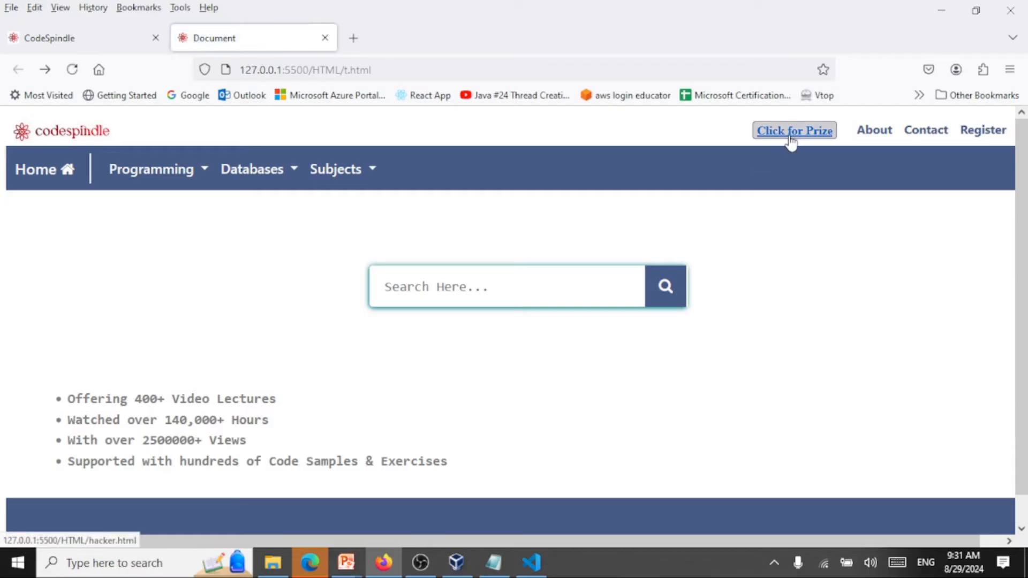
click(794, 131)
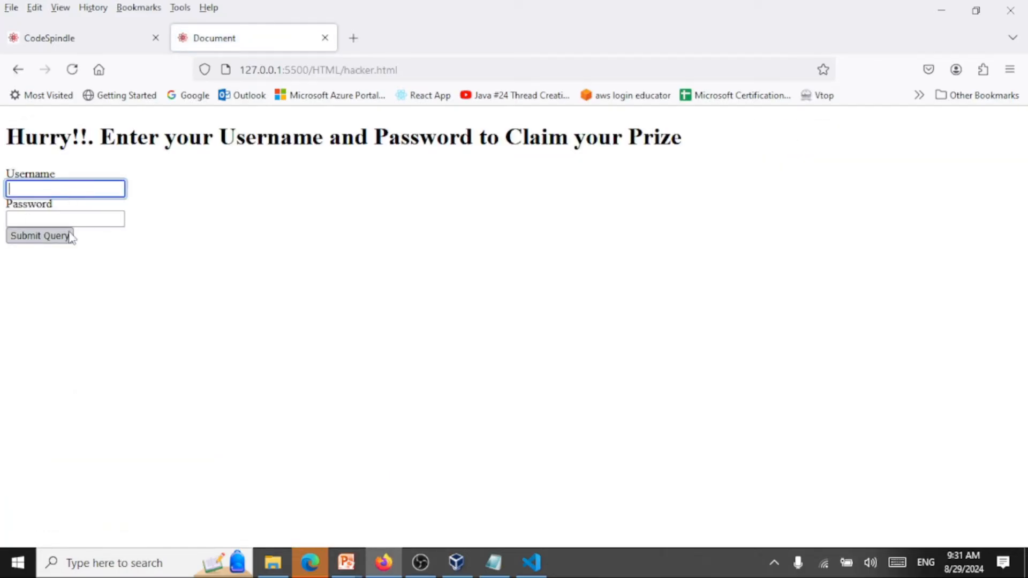
click(65, 219)
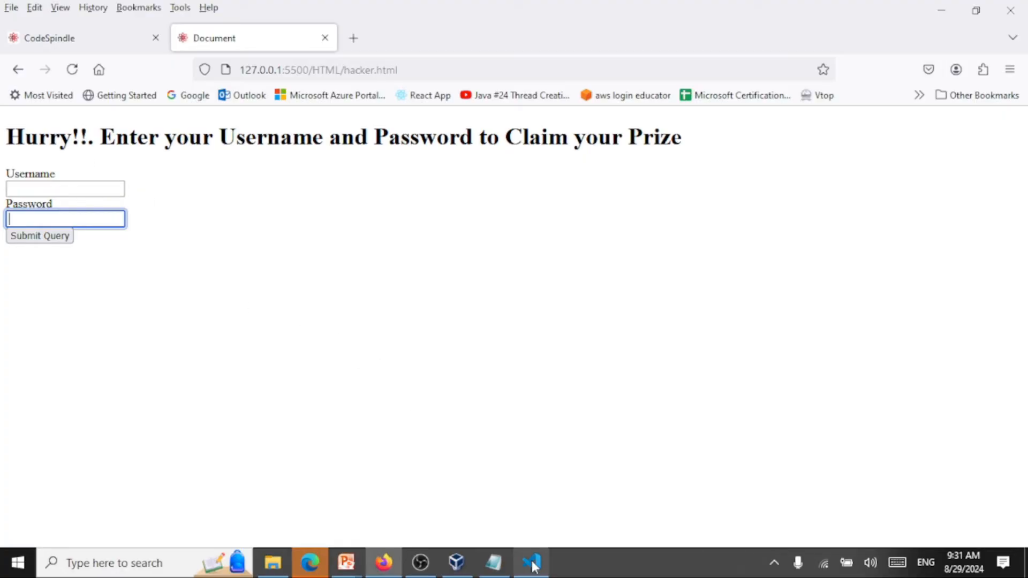
- Show t.html's body in VS Code, highlighting the iframe that frames index.html, then return to Firefox
click(531, 563)
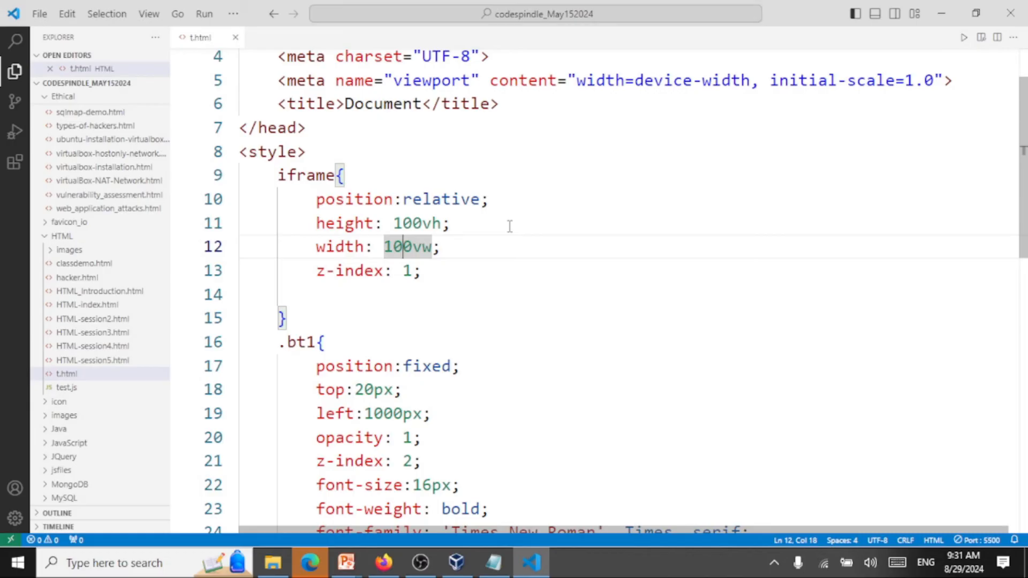
scroll(down, 3)
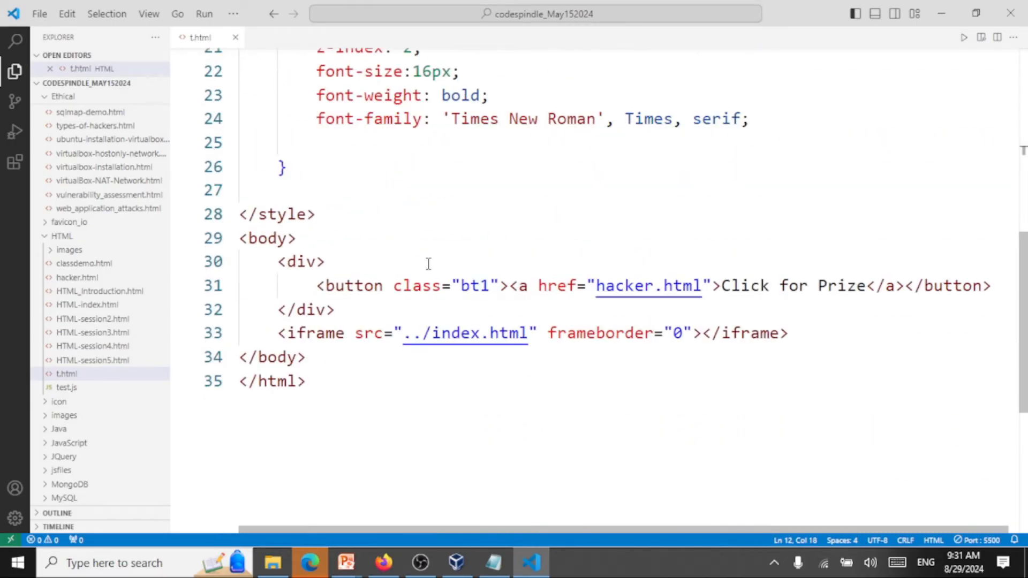
drag(404, 333, 443, 333)
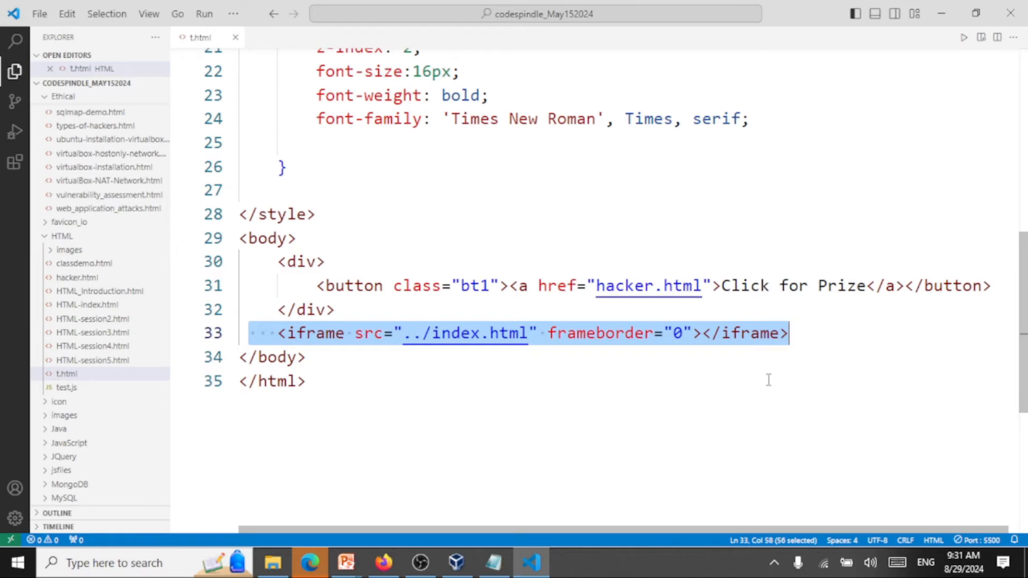
click(384, 563)
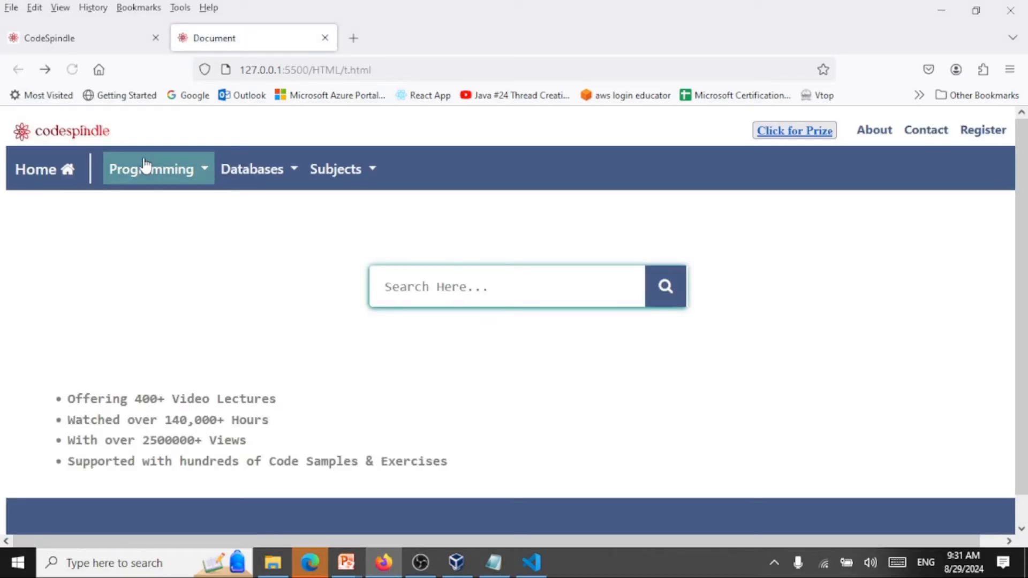
- View t.html's framed CodeSpindle page with the Click for Prize overlay in Firefox
click(151, 168)
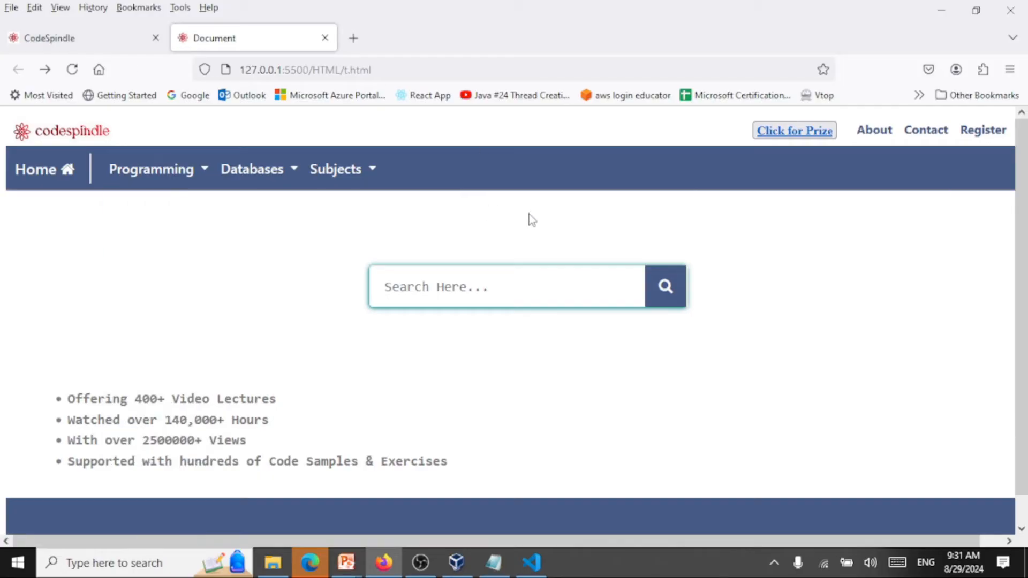
click(531, 563)
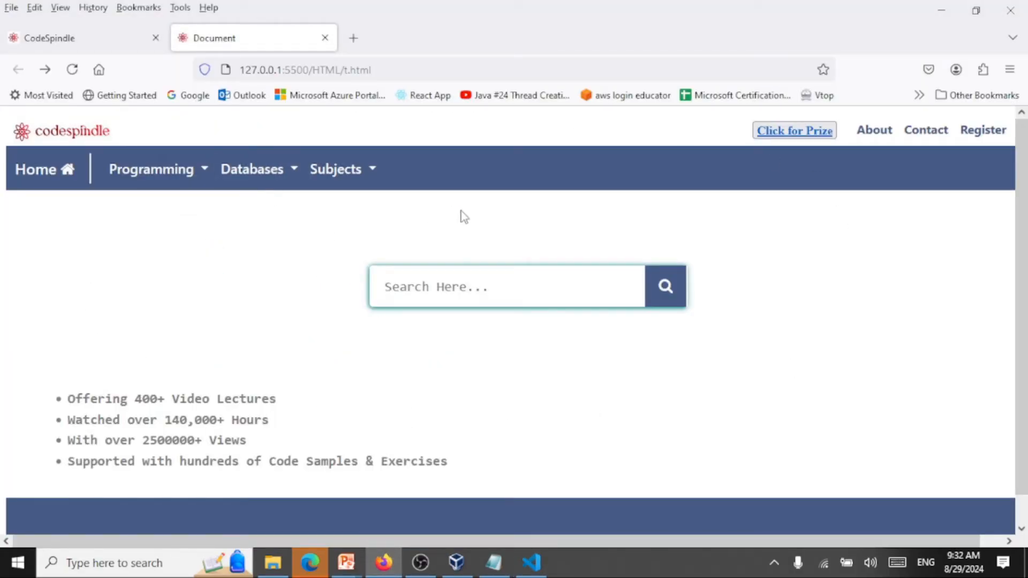
mouse_move(512, 264)
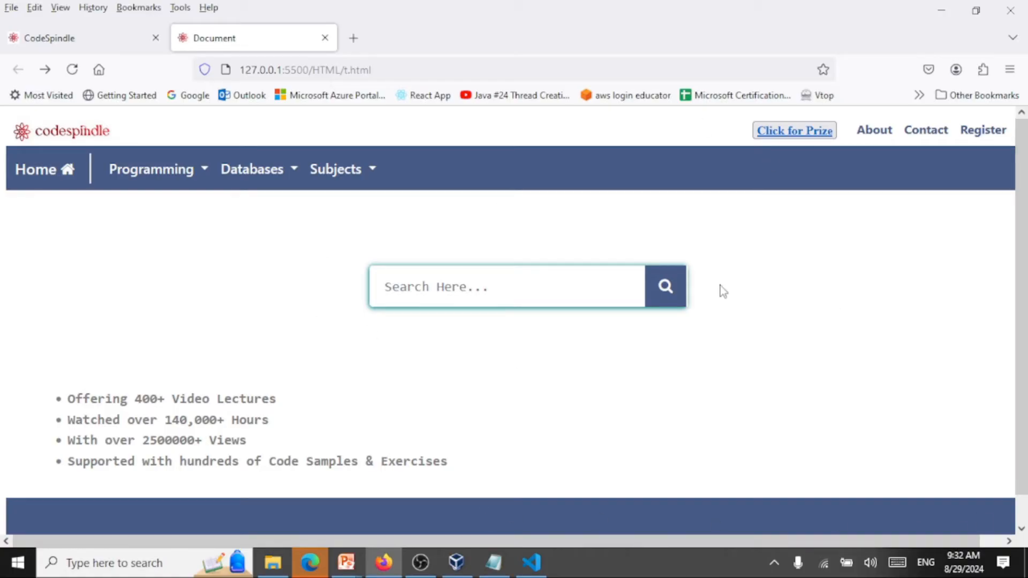
mouse_move(248, 273)
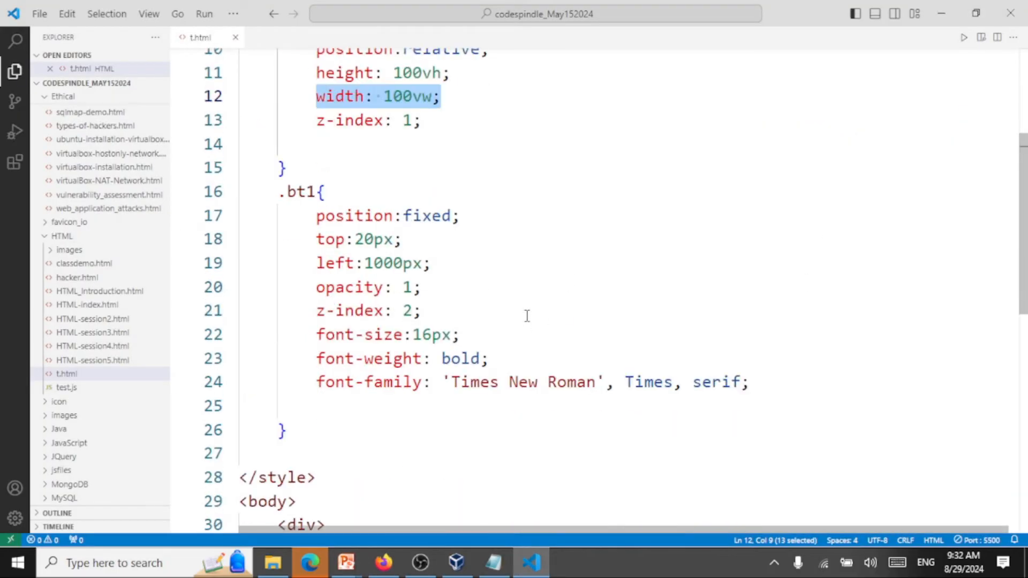
scroll(down, 3)
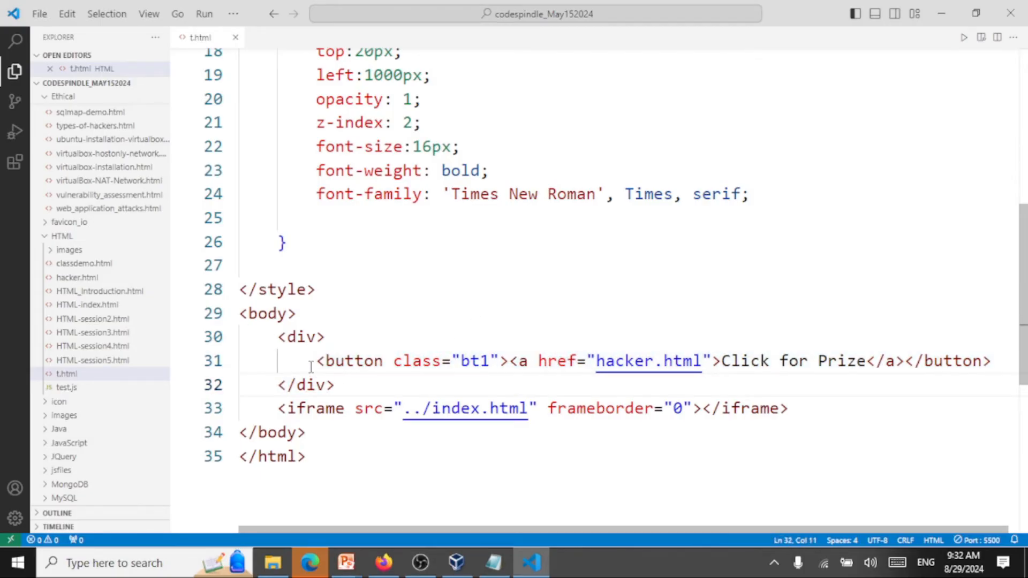
click(789, 408)
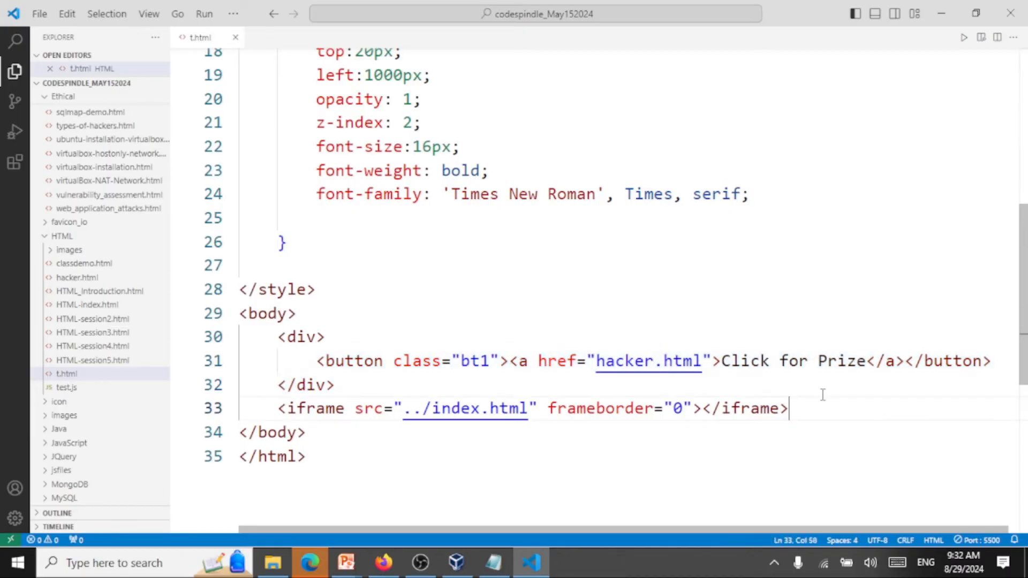
drag(392, 360, 488, 361)
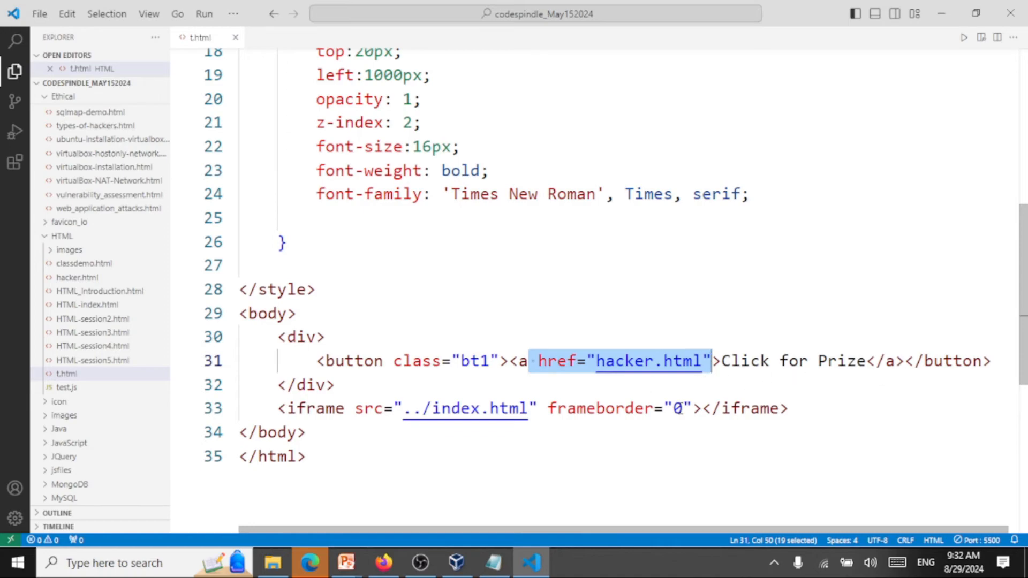
scroll(up, 3)
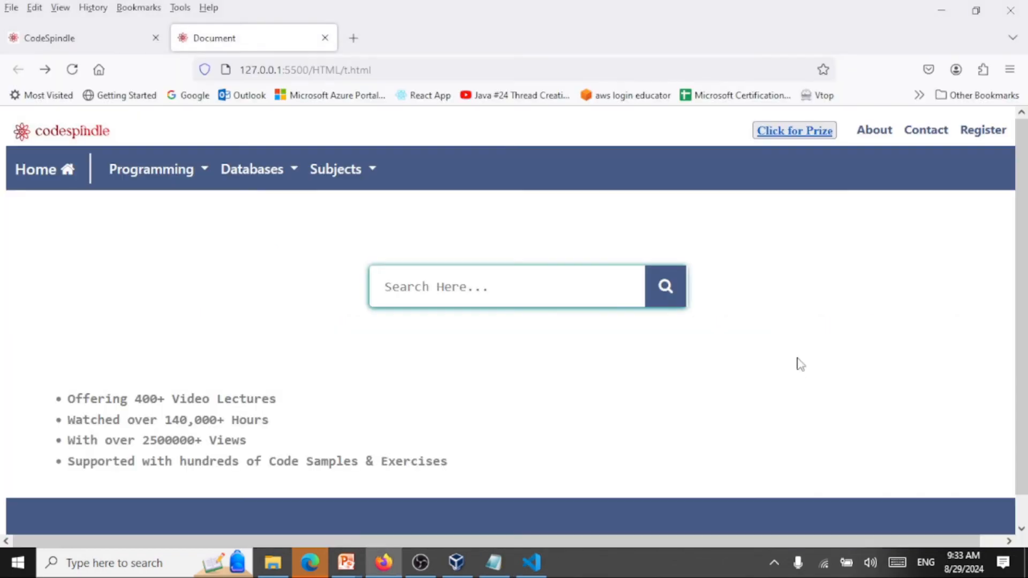
mouse_move(157, 169)
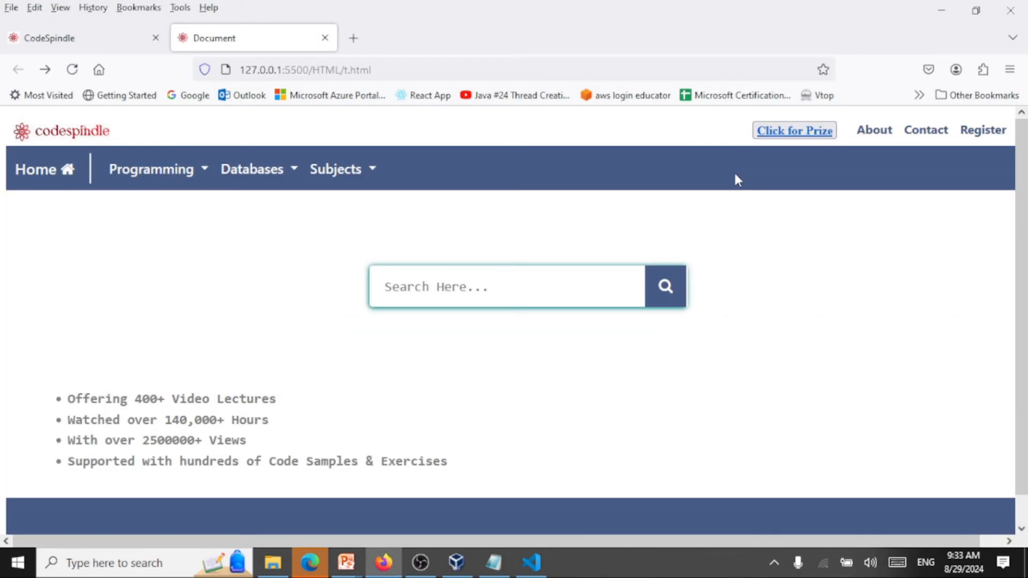
mouse_move(794, 131)
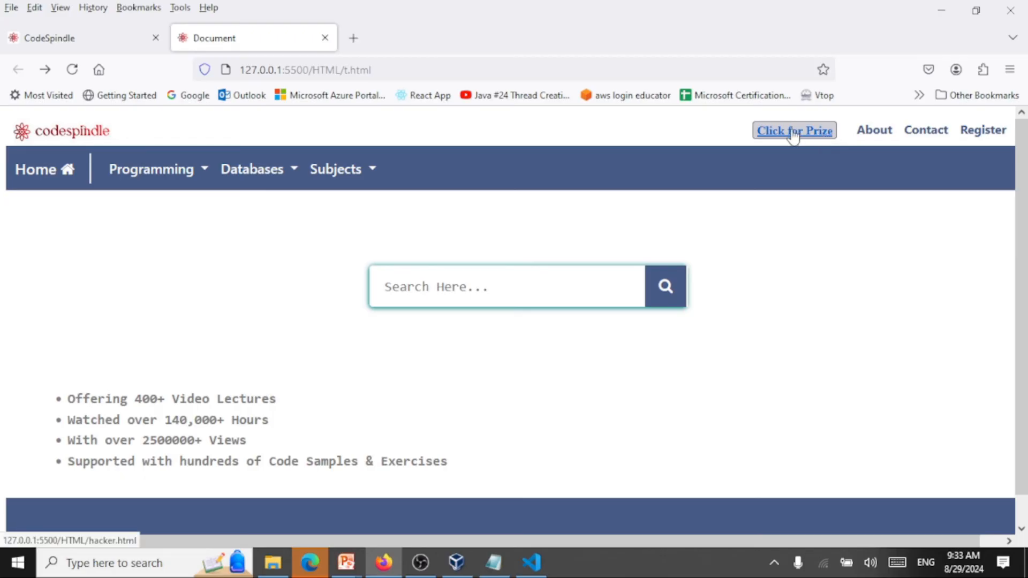
mouse_move(792, 186)
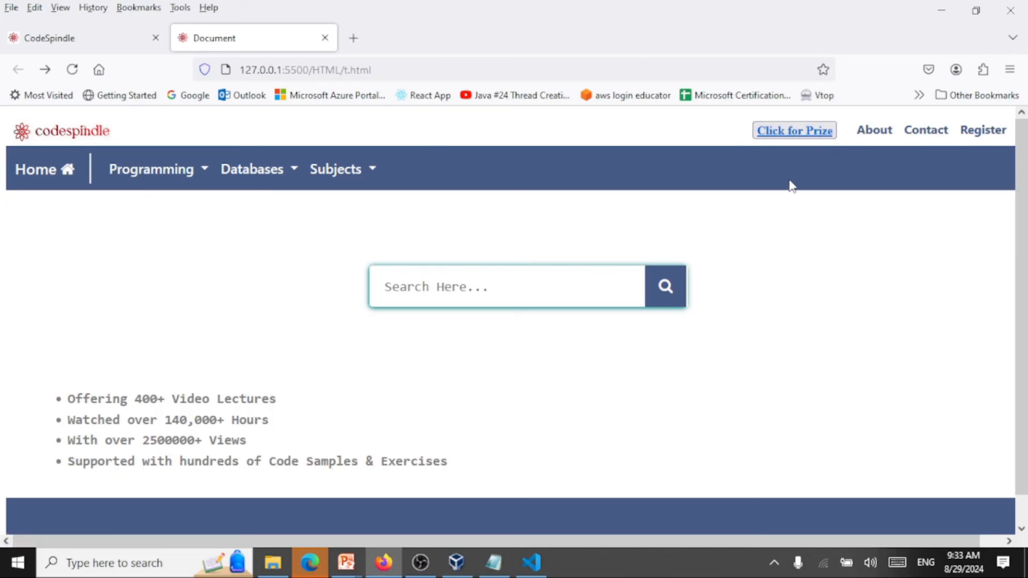
mouse_move(794, 130)
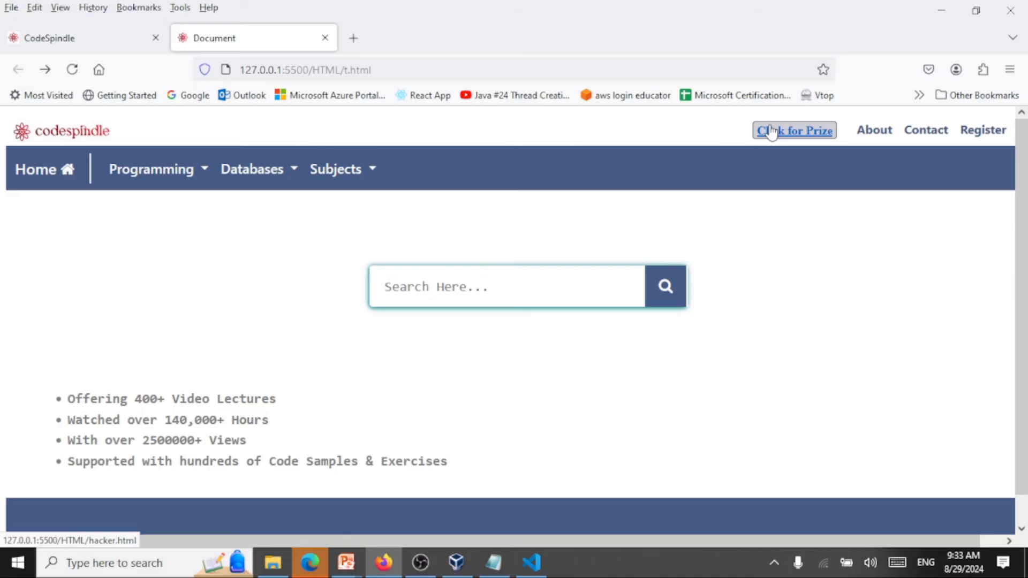
- Load the fake hacker.html login via Click for Prize, focus Username, then switch to VS Code
click(794, 129)
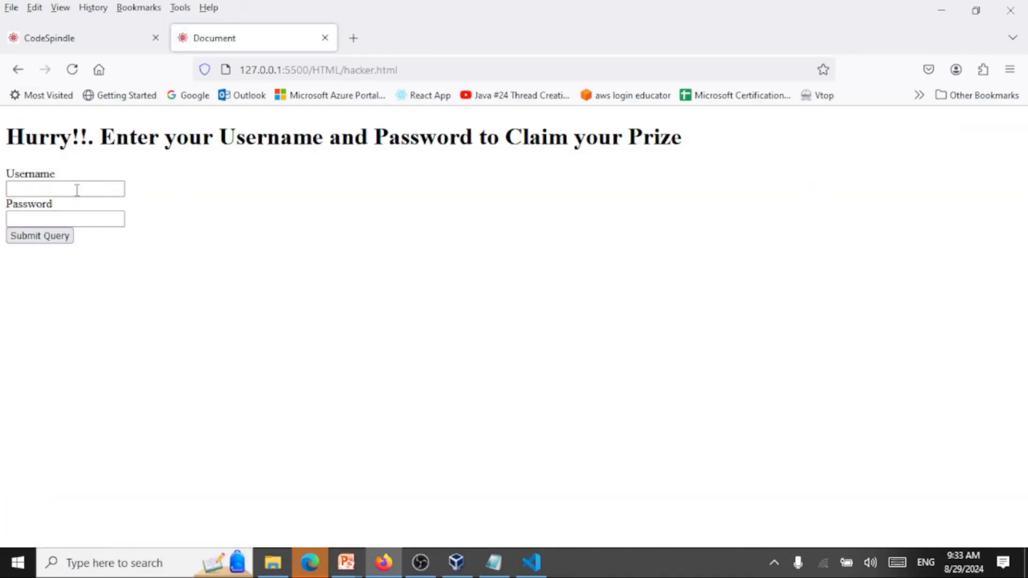
click(64, 218)
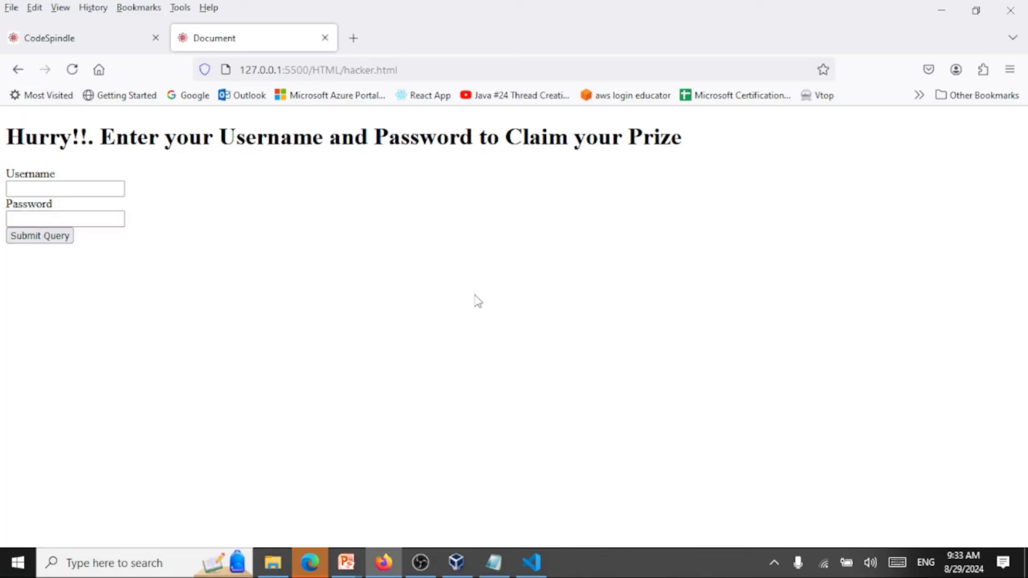
click(531, 563)
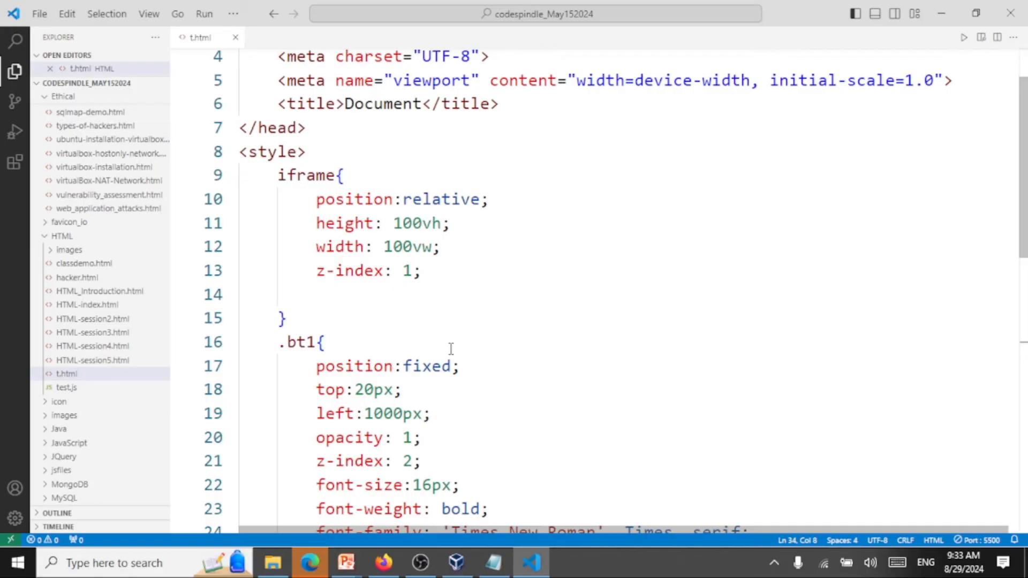
- Scroll t.html and highlight its button and iframe markup before switching to PowerPoint
scroll(down, 3)
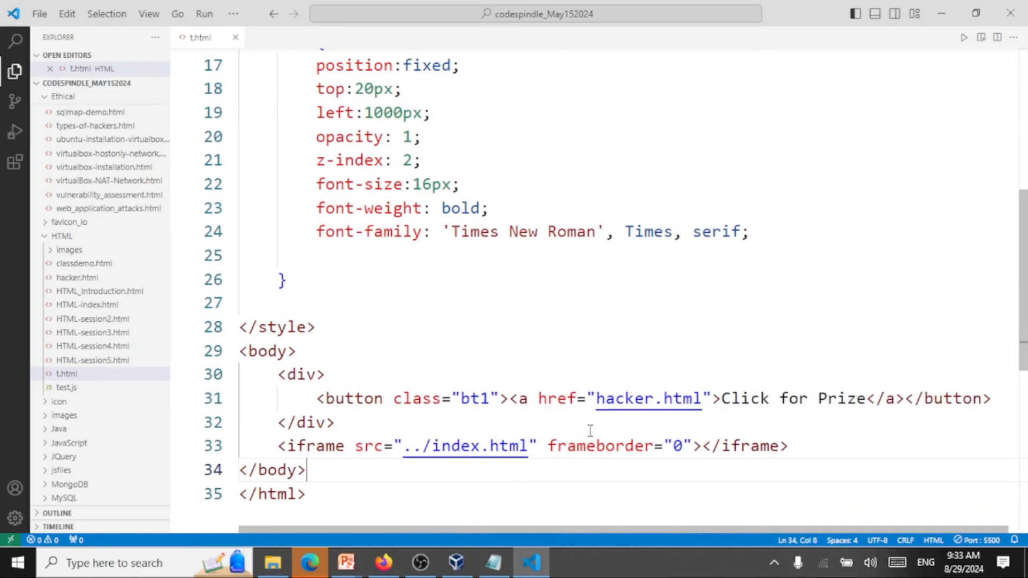
mouse_move(584, 426)
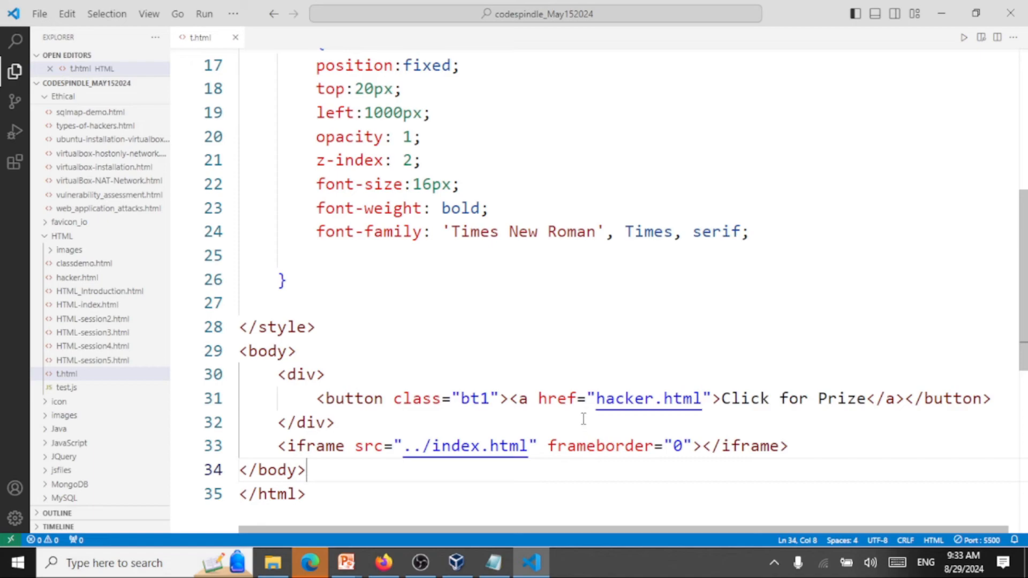
drag(327, 398, 751, 398)
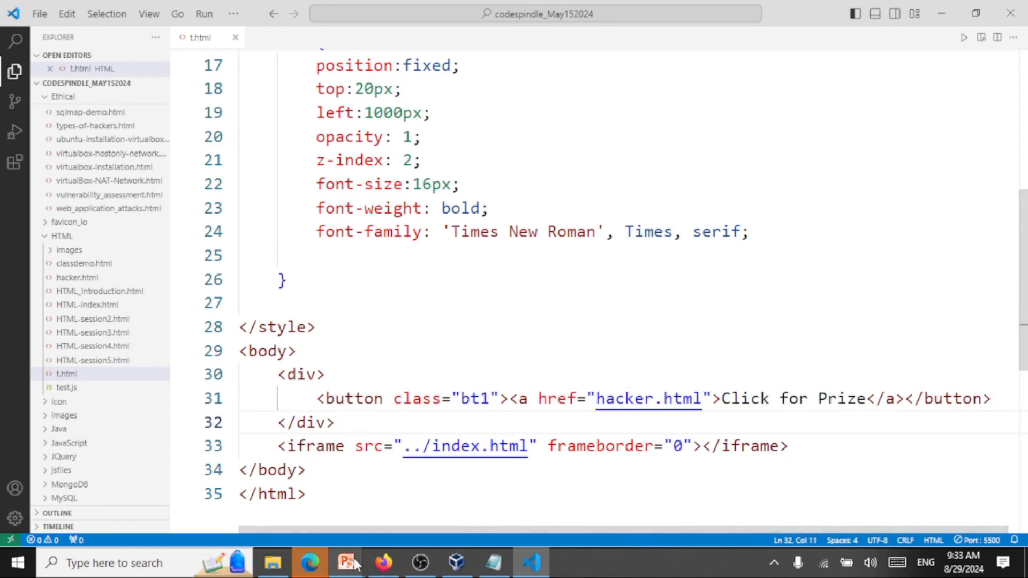
click(347, 562)
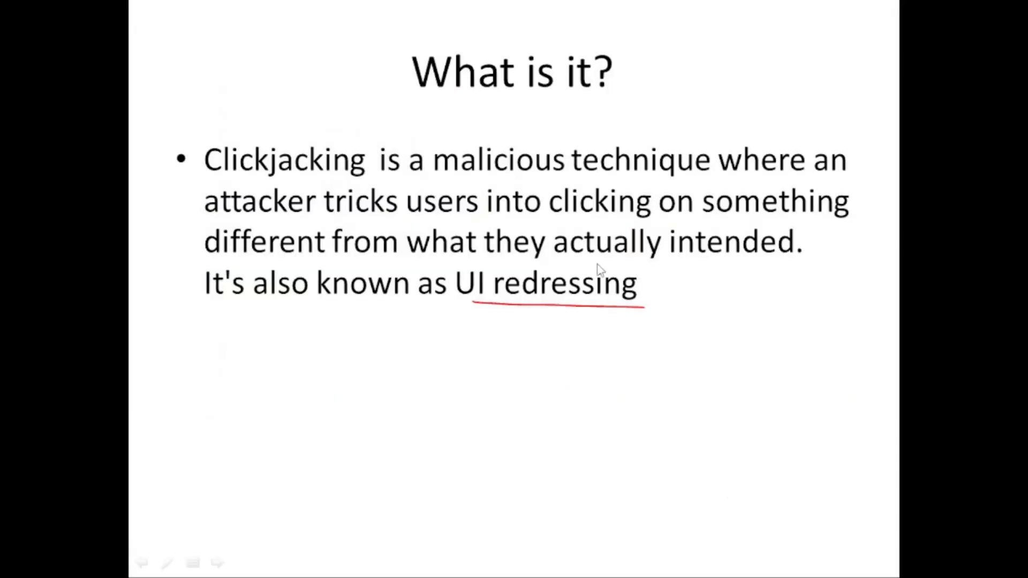
- Advance past 'How it works' to the Sample slides, inking the prize button along the way
key(Right)
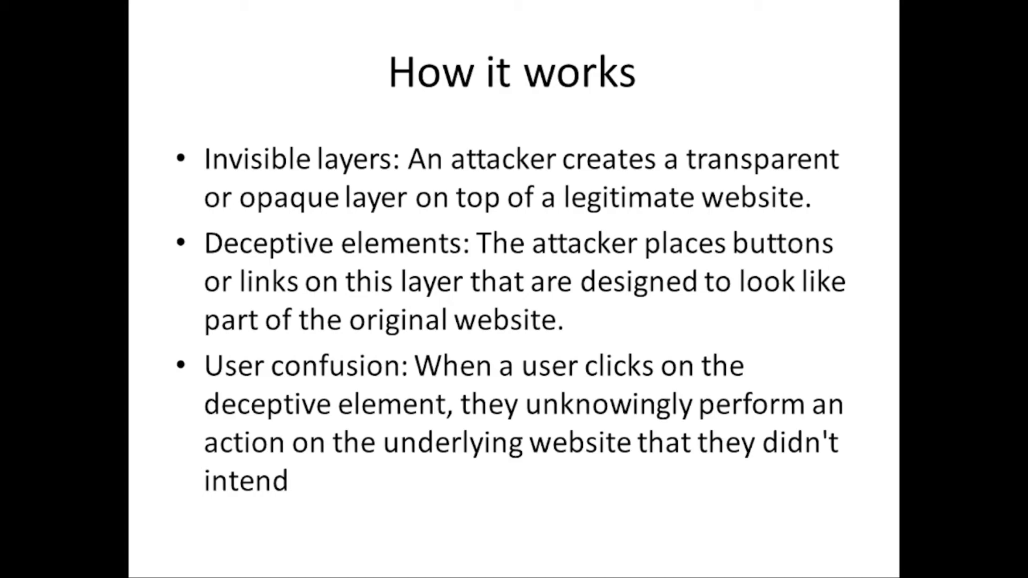
key(Right)
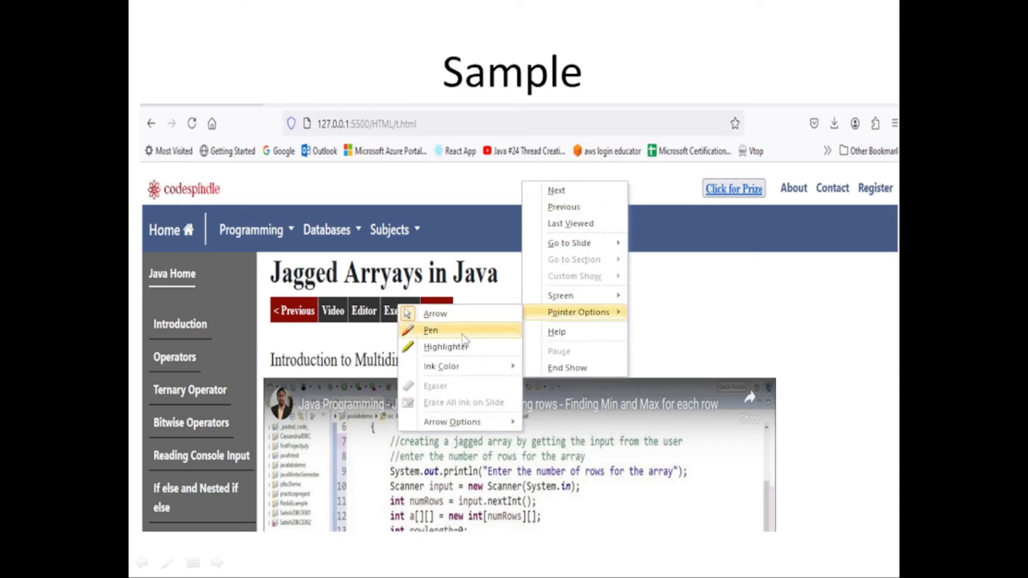
click(430, 330)
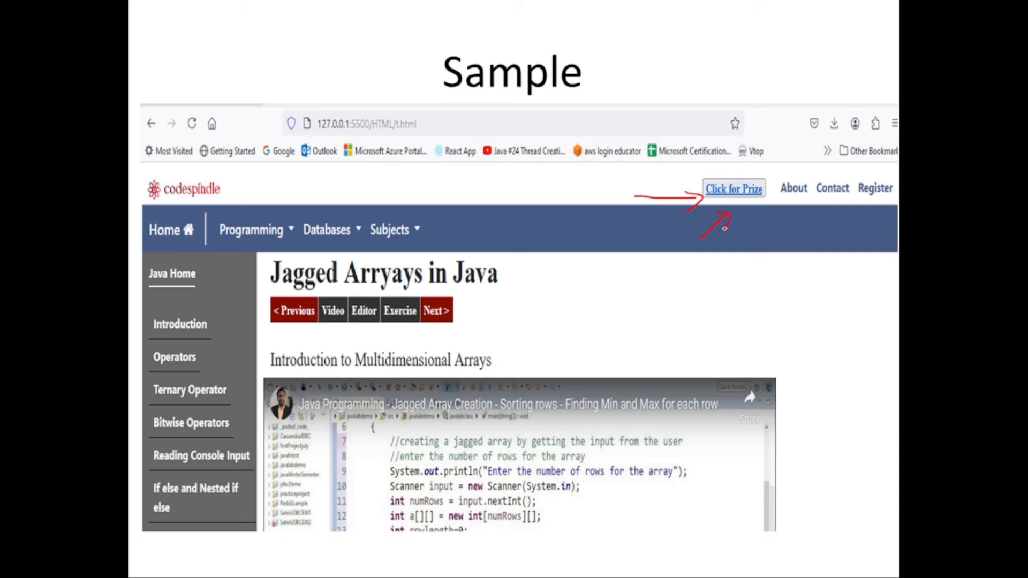
click(733, 188)
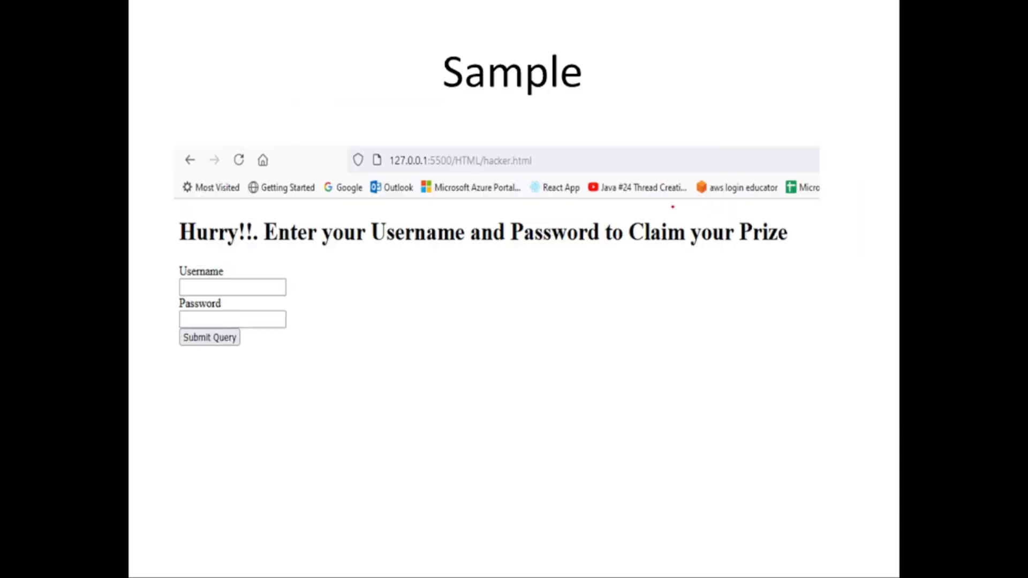